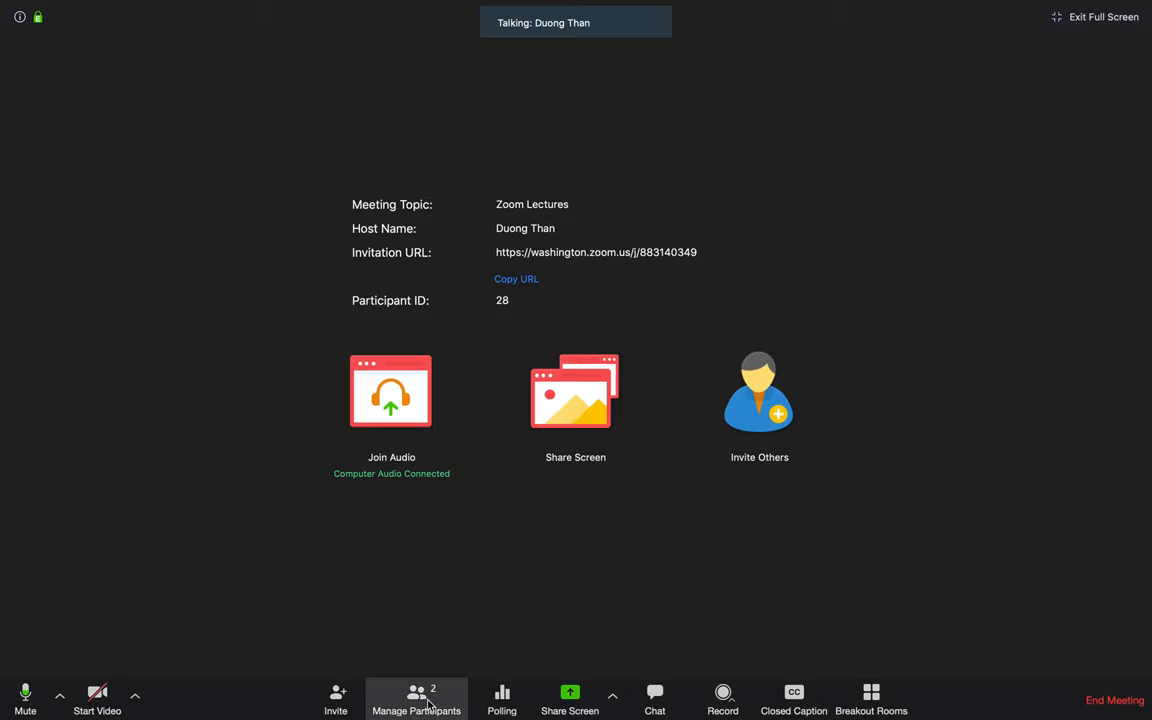
- Show the Participants panel and move it to the top-right corner of the screen
click(416, 700)
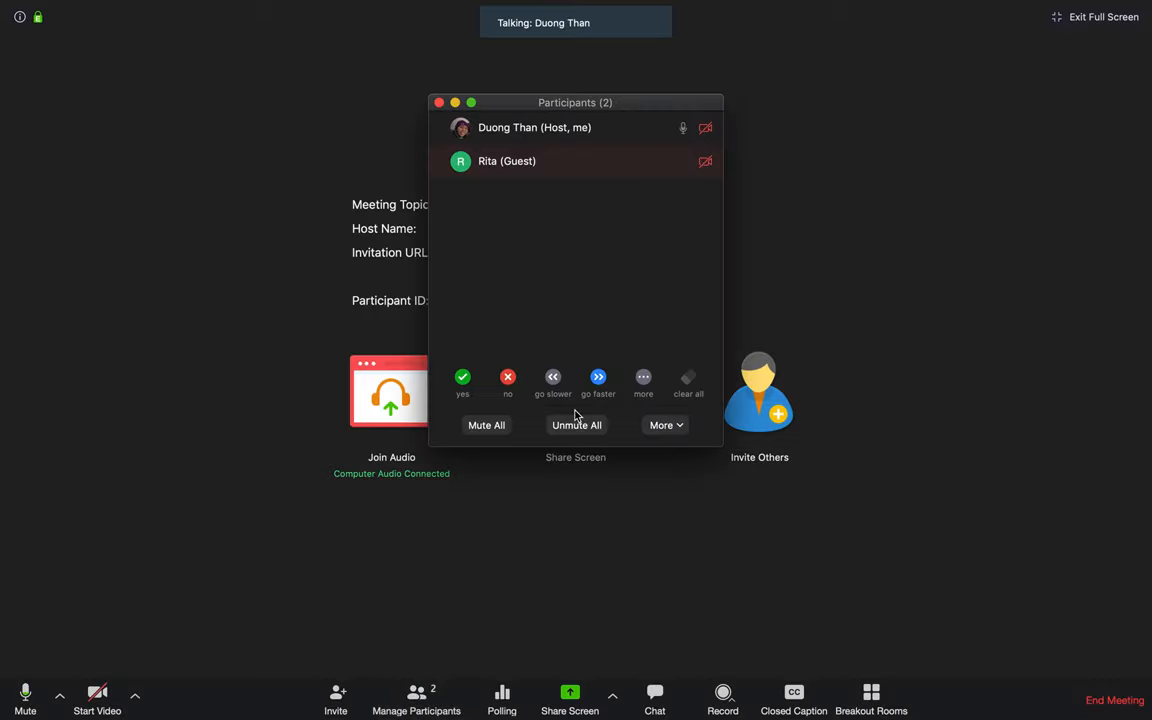
drag(576, 102, 960, 22)
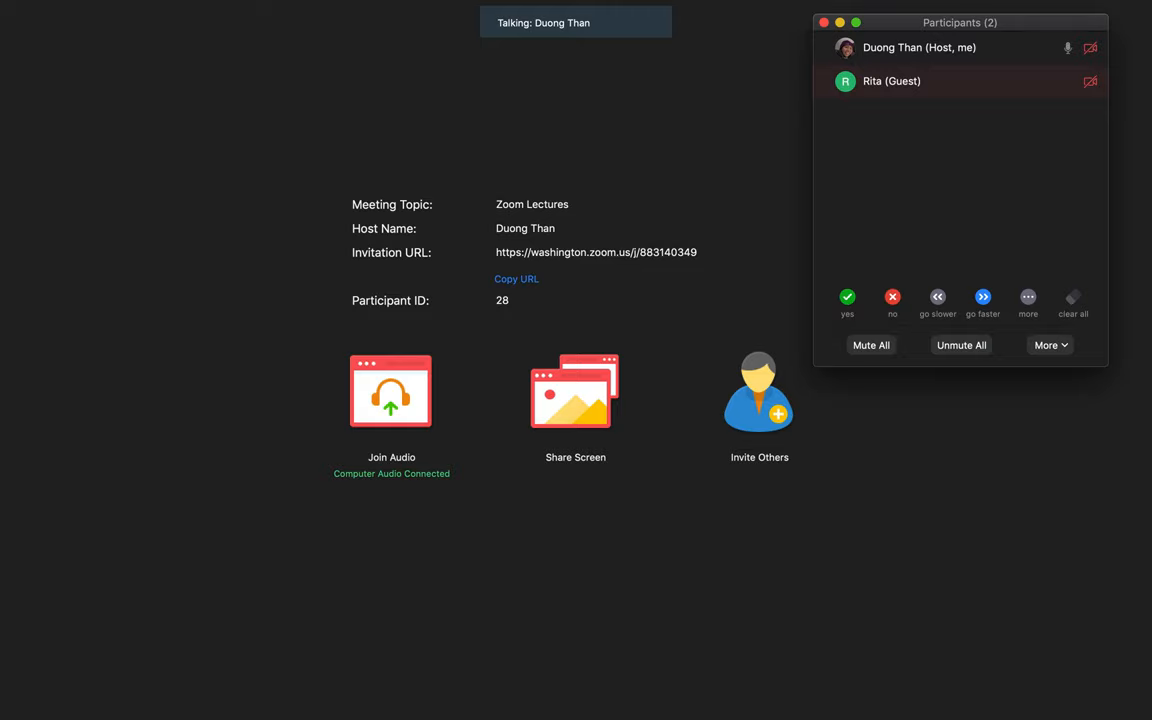
mouse_move(780, 348)
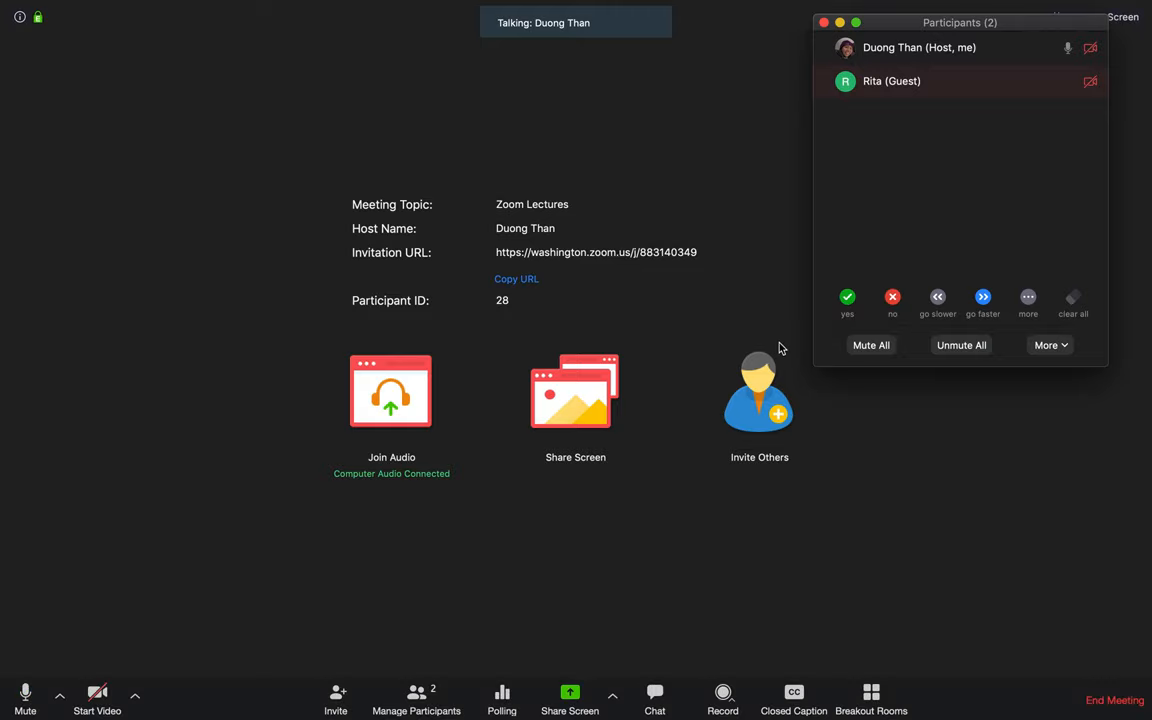
- Show the Polls window for Poll 1, which has no questions yet
click(500, 698)
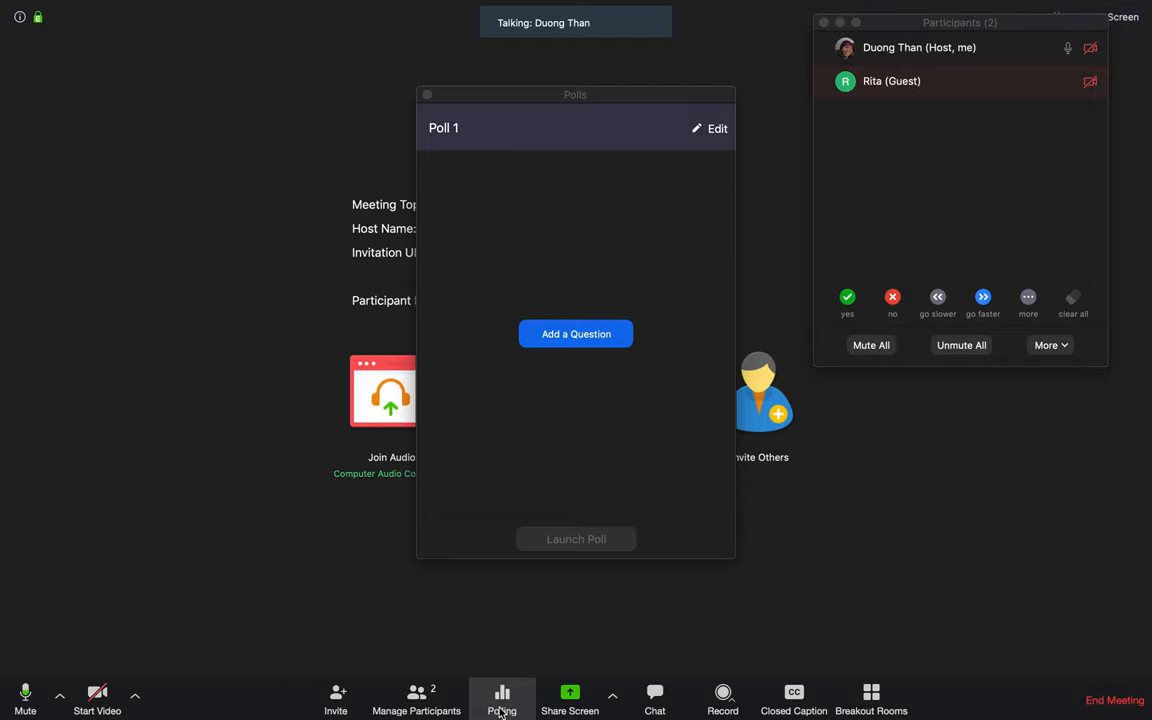
mouse_move(548, 380)
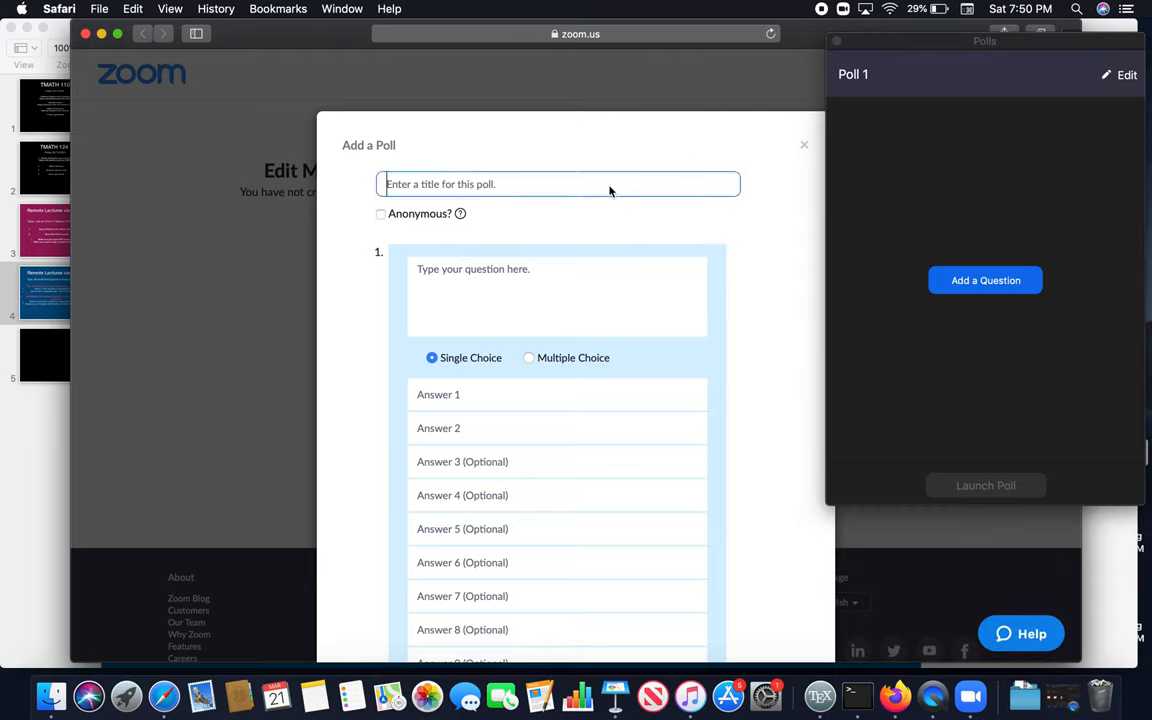
- Title the poll 'Checking in' with first question 'How are you doing?'
text(Checking in)
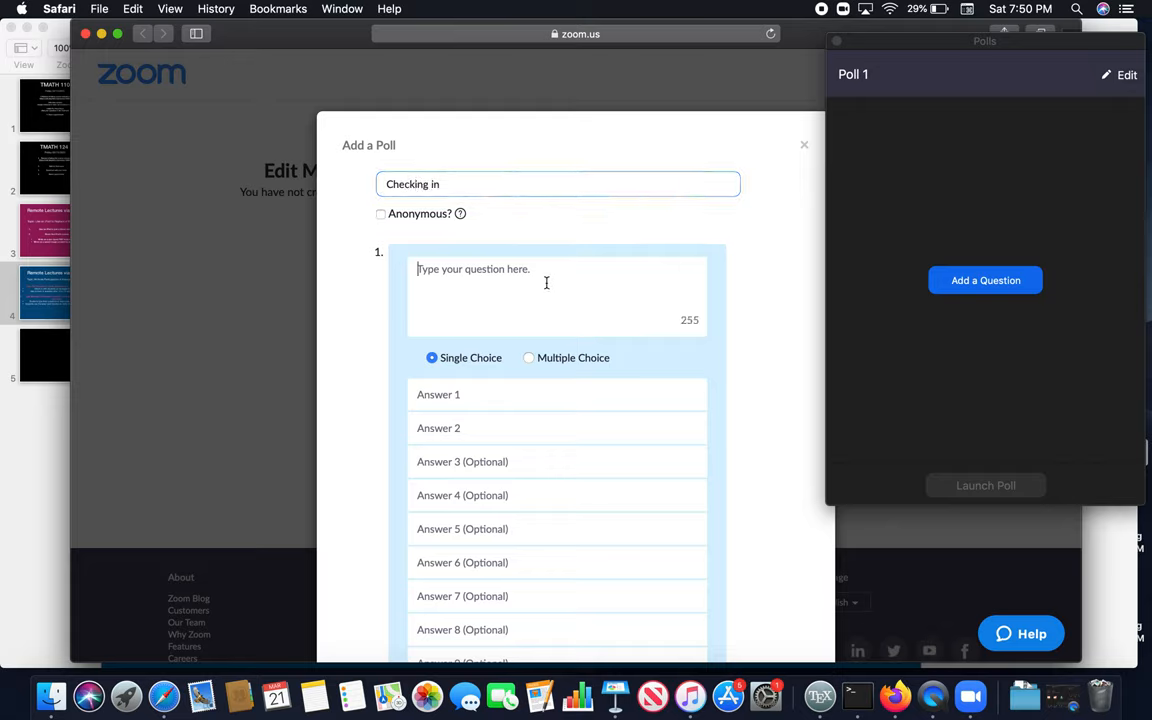
text(How are you oi)
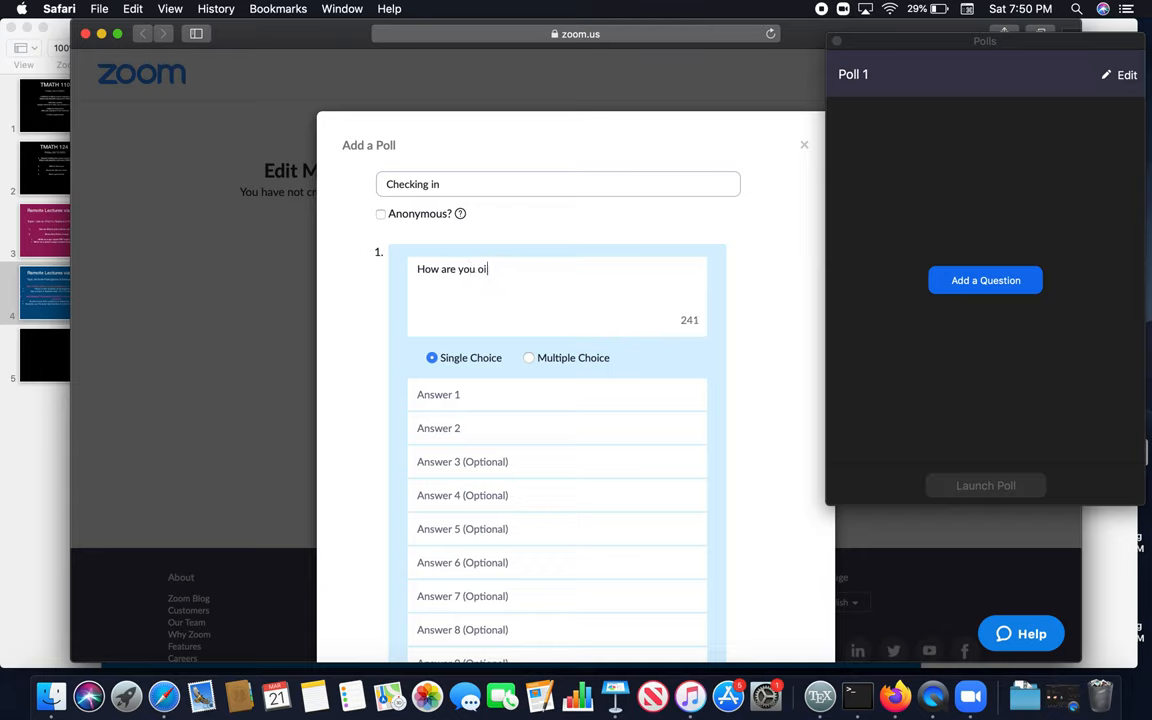
text(doing?)
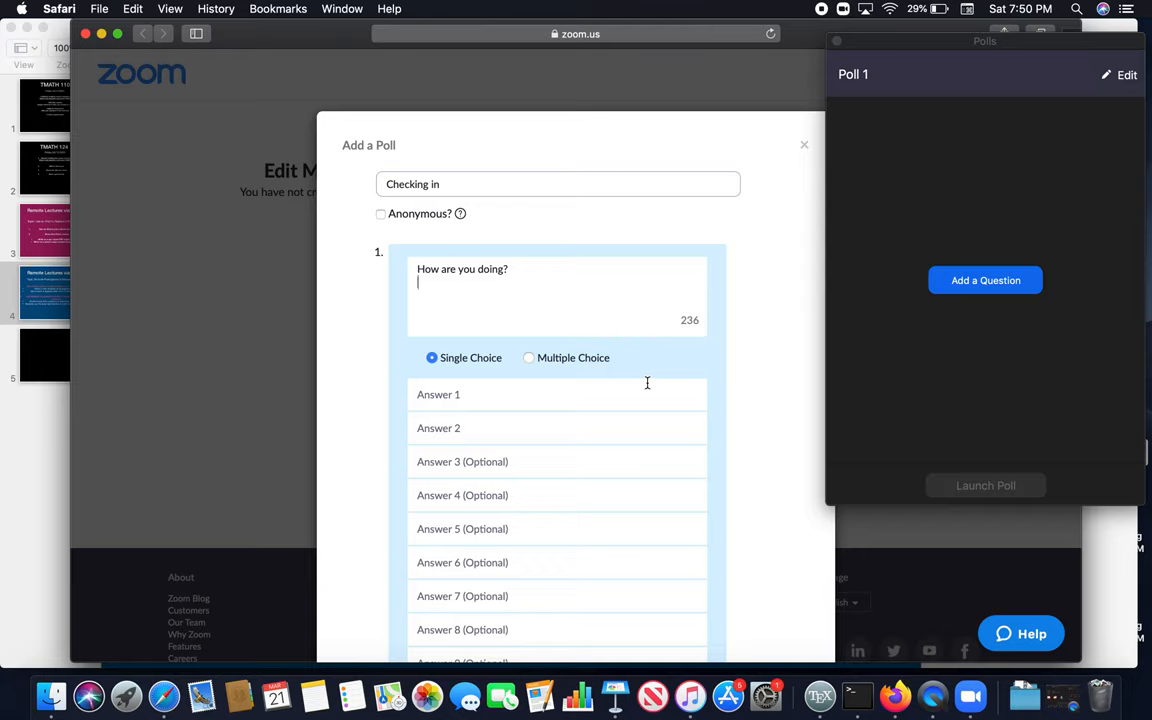
- Enter the answers Great, Good and Okay for the first question
click(468, 394)
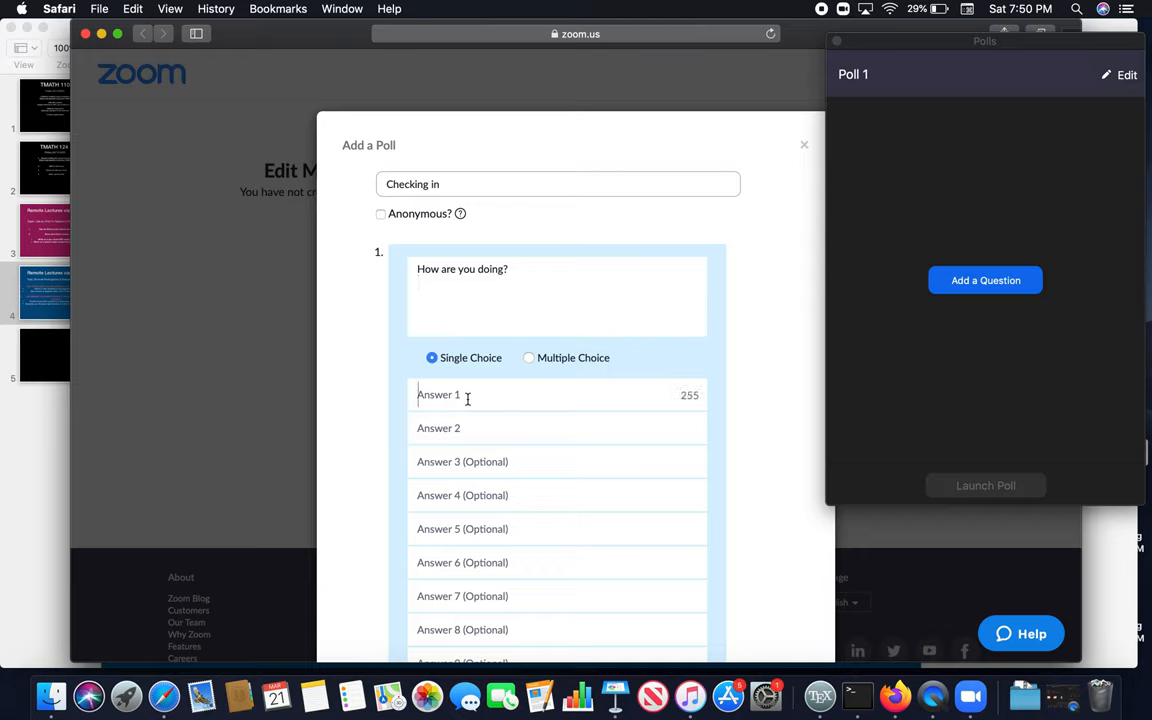
text(Great)
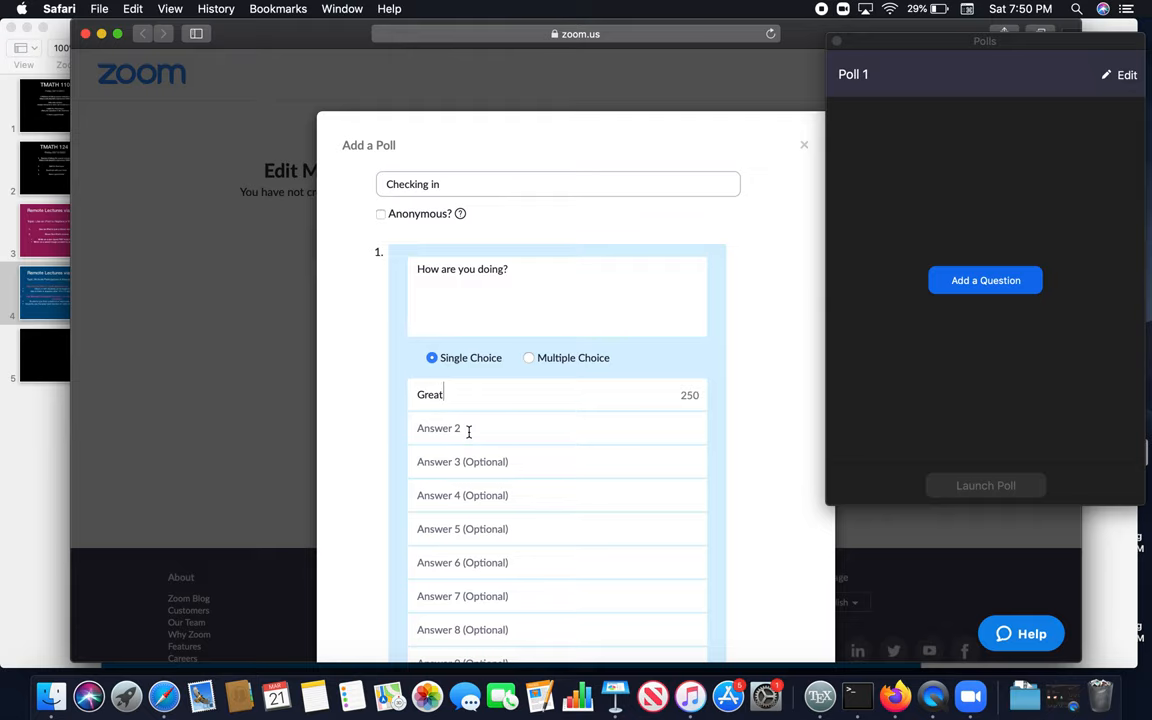
text(Good)
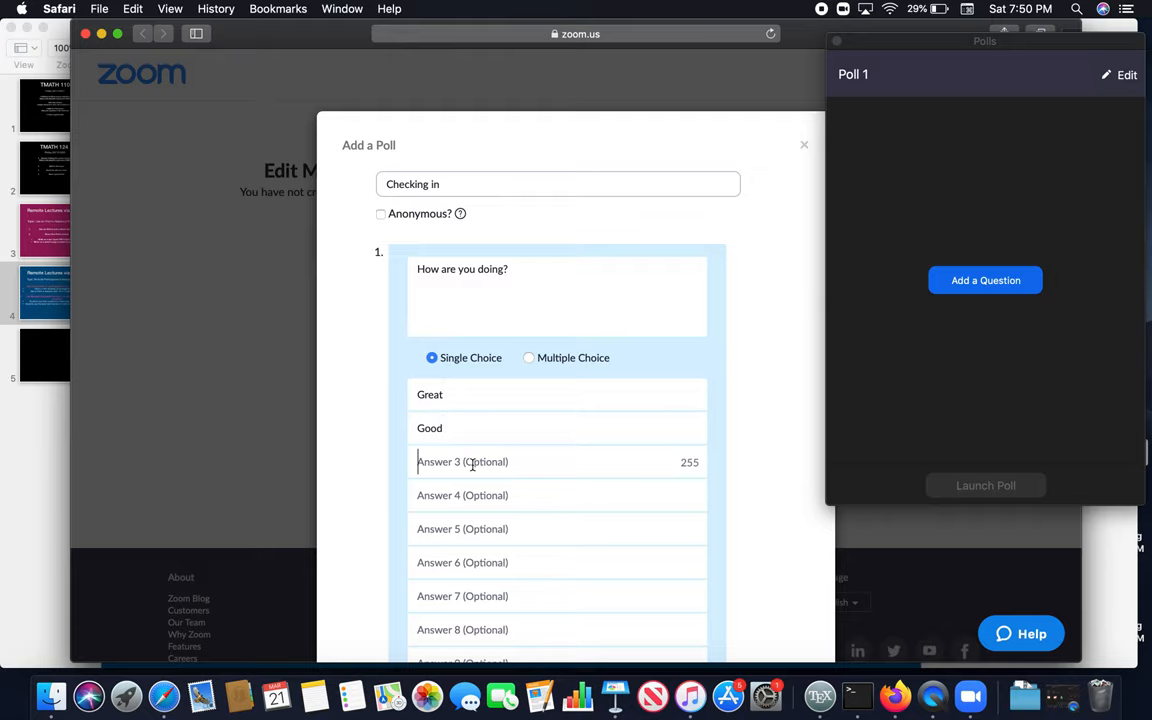
text(Okay)
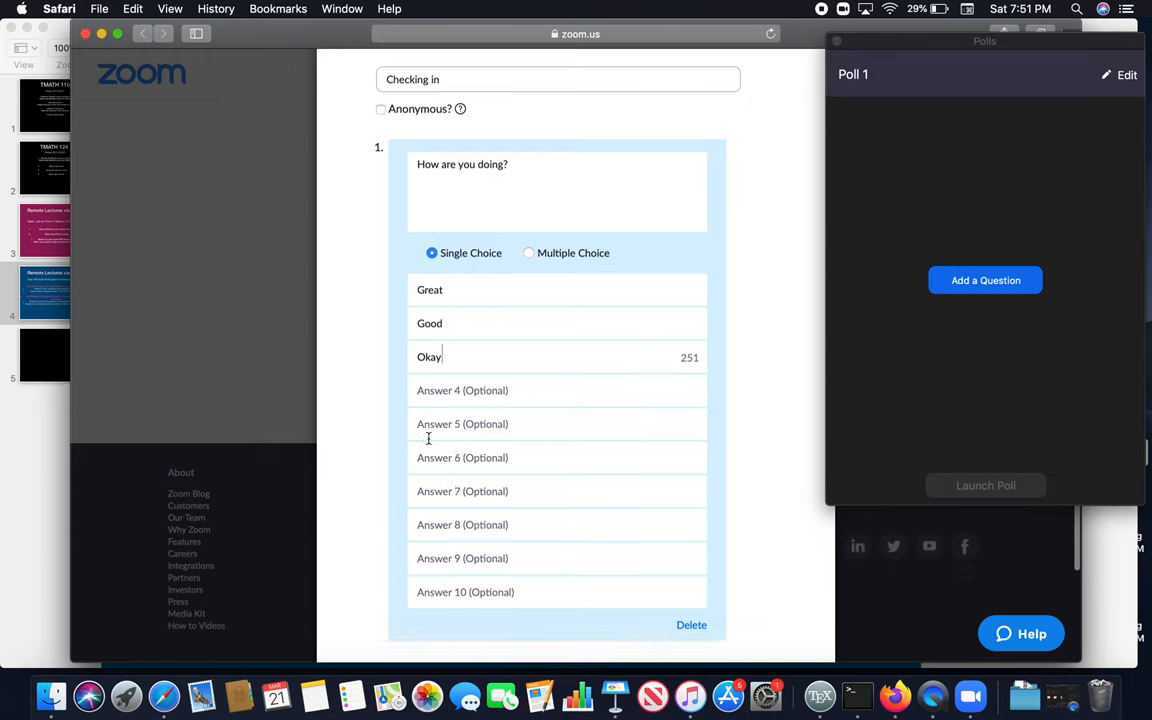
scroll(down, 3)
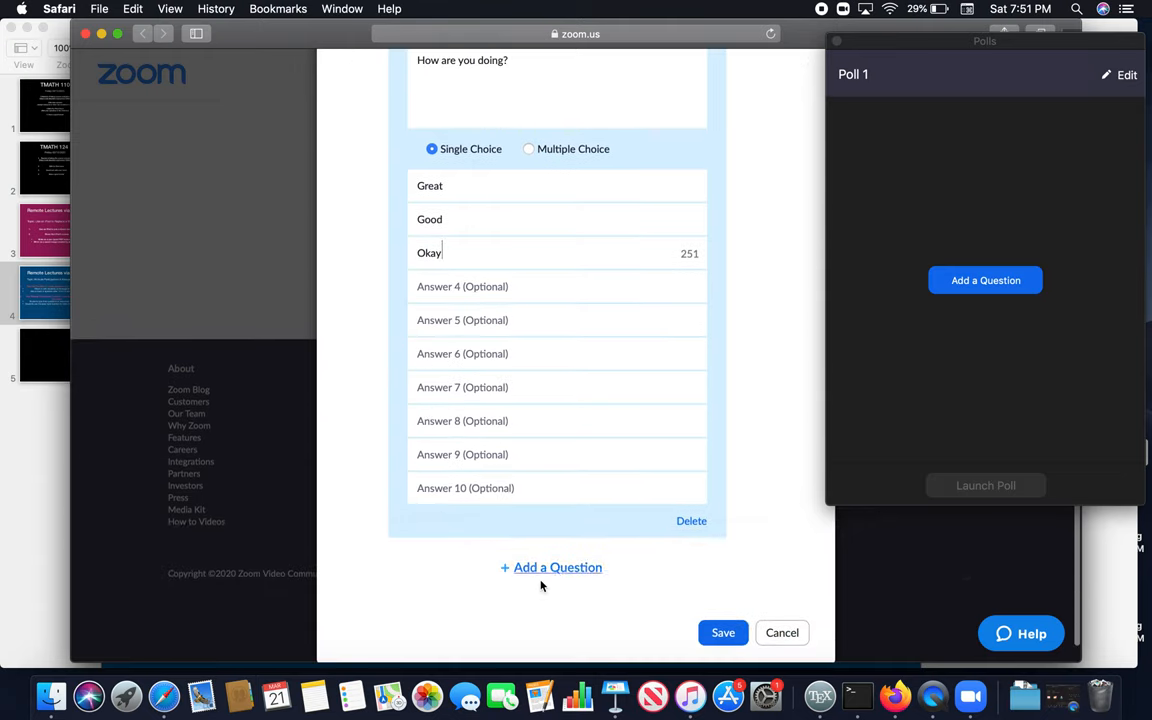
- Add a second question 'Are there any questions for me?' answered Yes or No, and save the poll
click(552, 568)
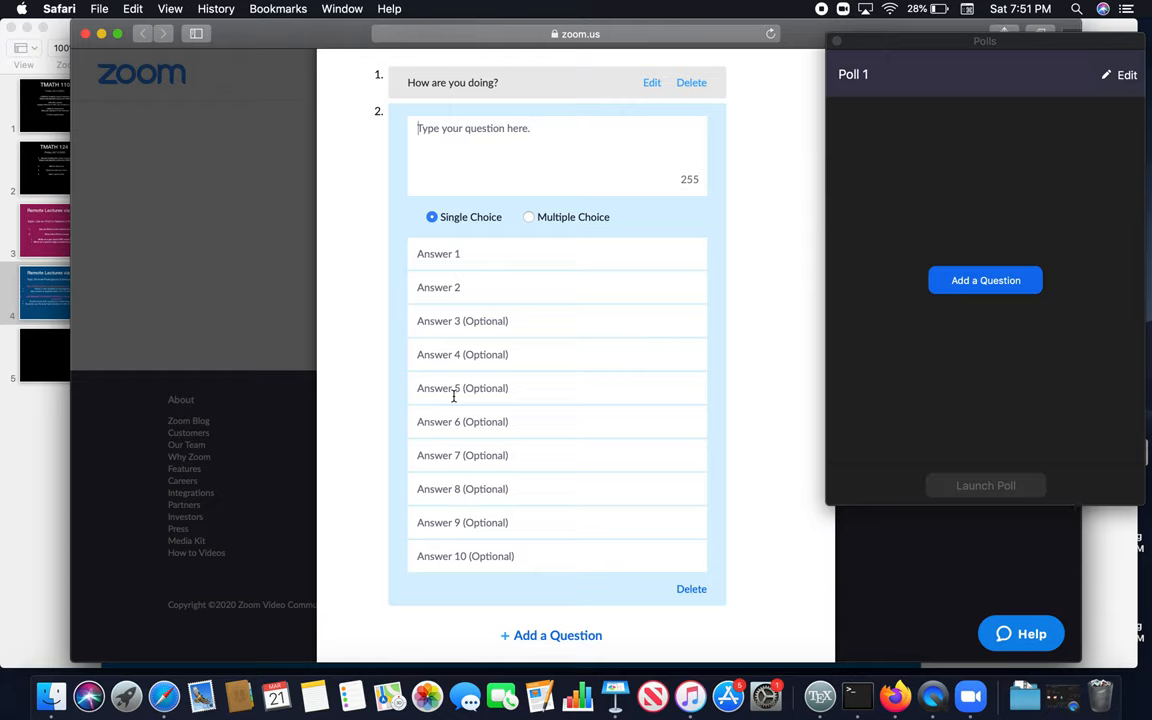
text(Are there any questions for me?)
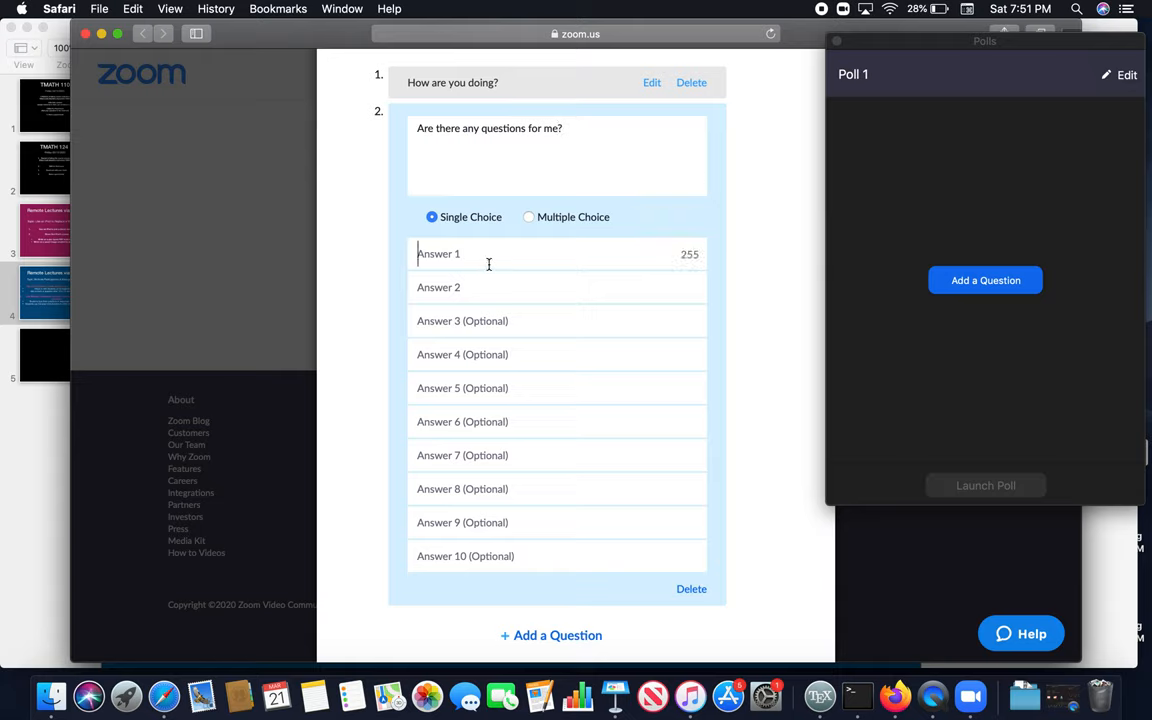
text(Yes)
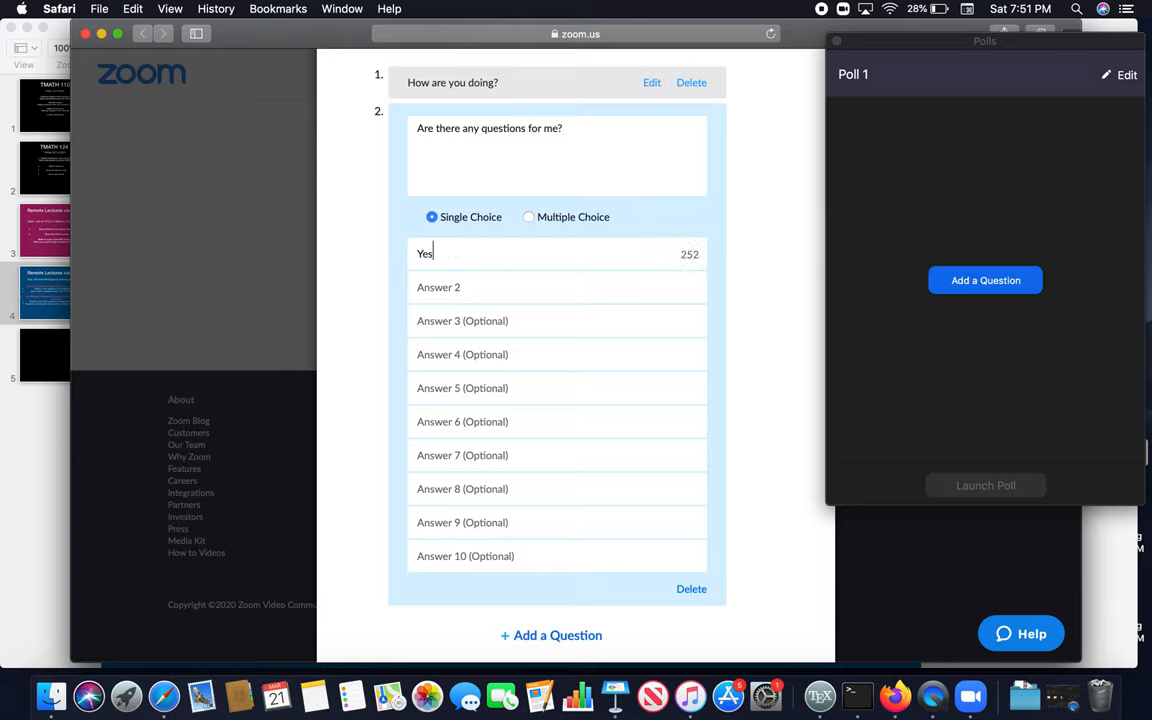
text(No)
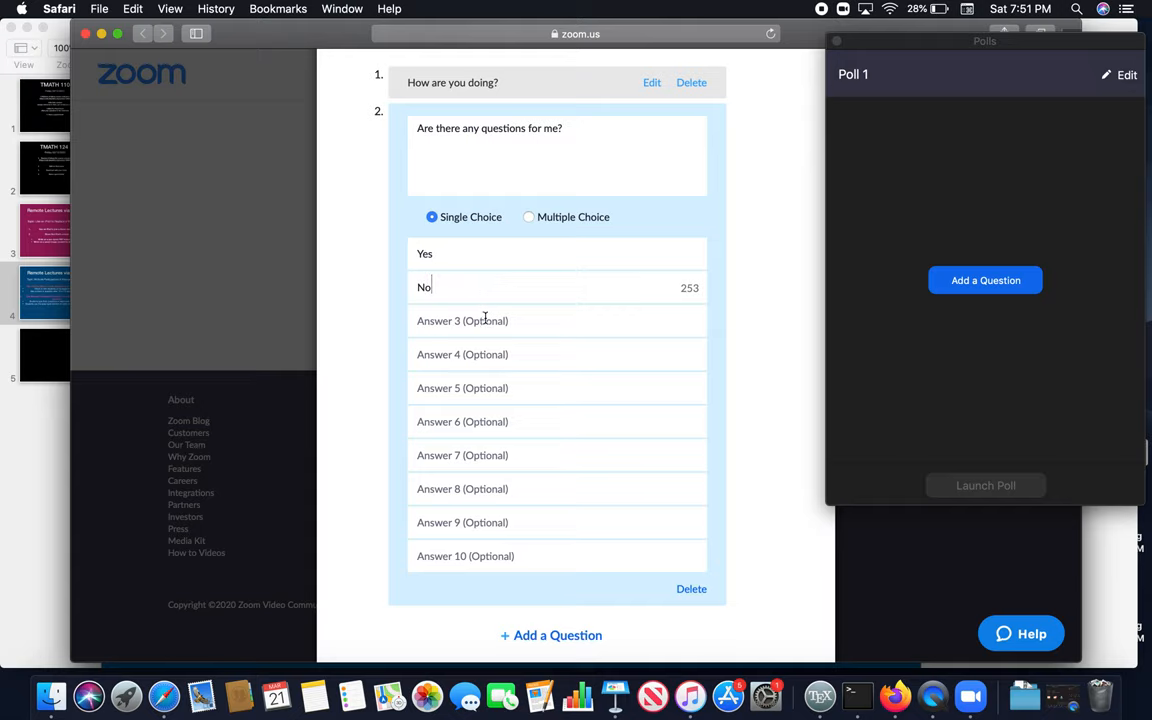
scroll(down, 3)
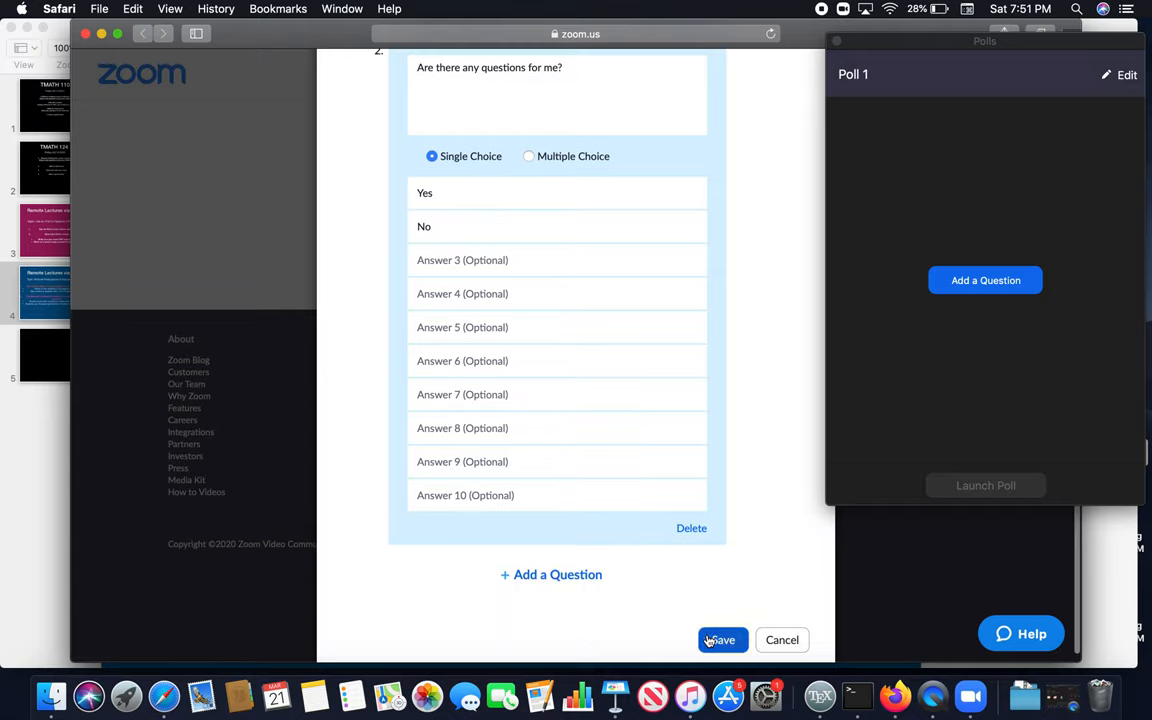
click(720, 640)
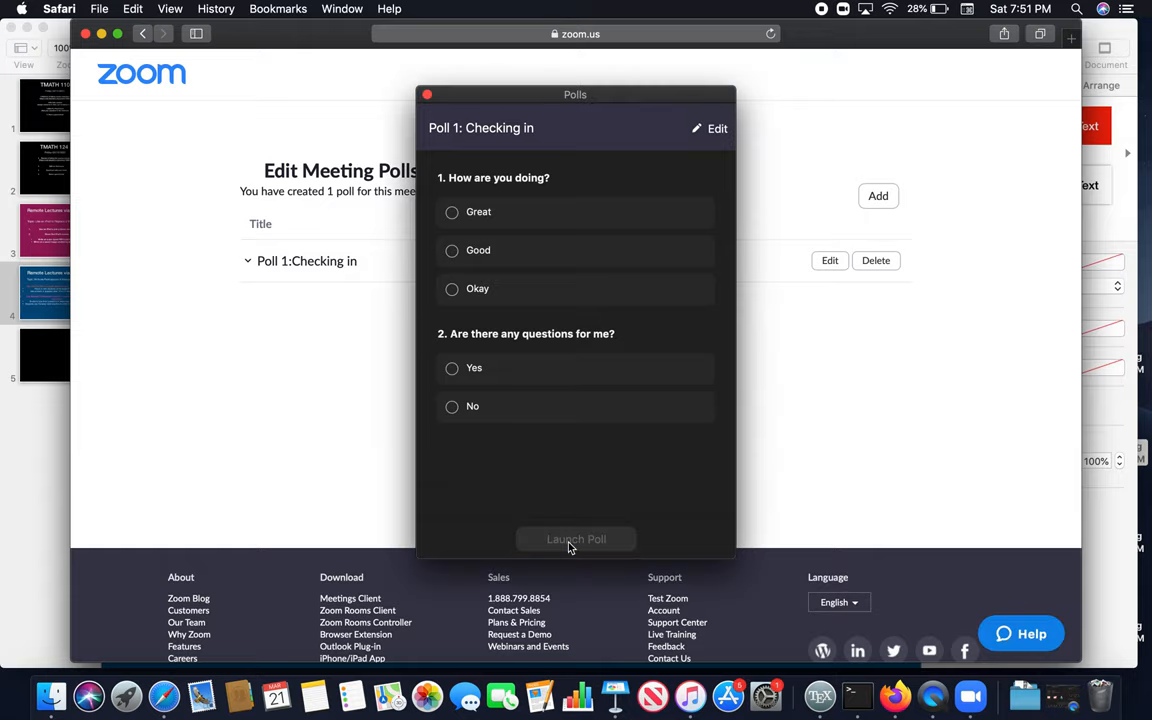
- Launch the Checking in poll, collect the single vote, then end it
click(576, 540)
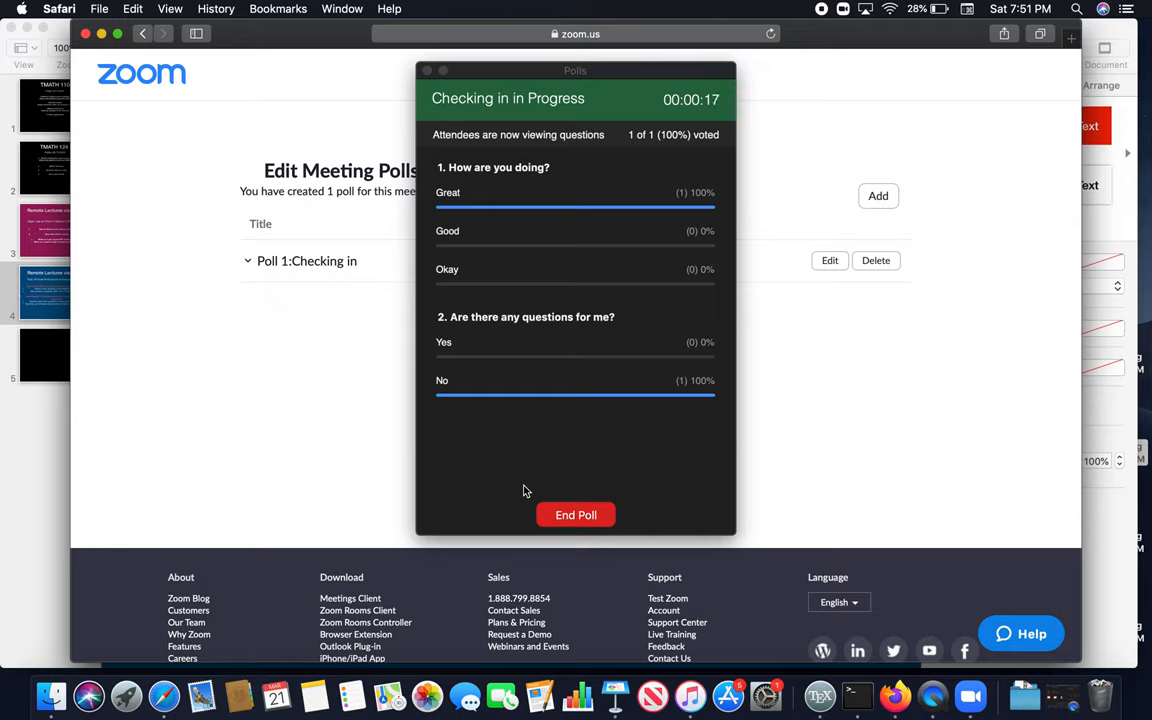
mouse_move(536, 512)
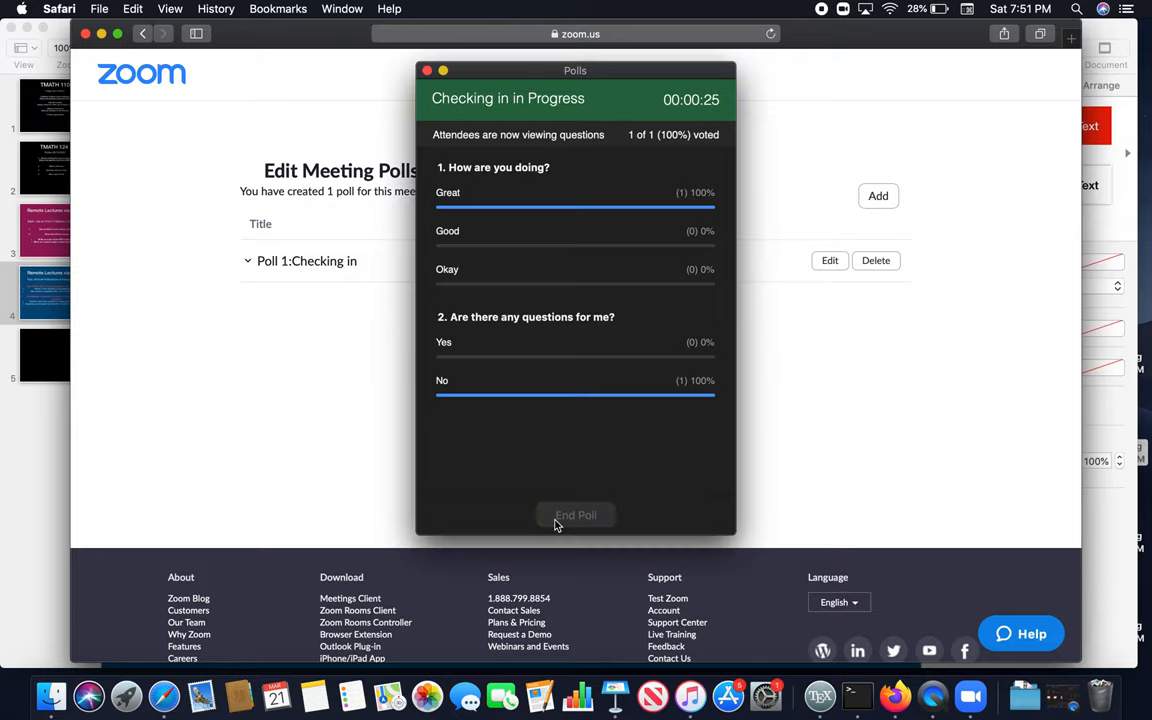
click(576, 514)
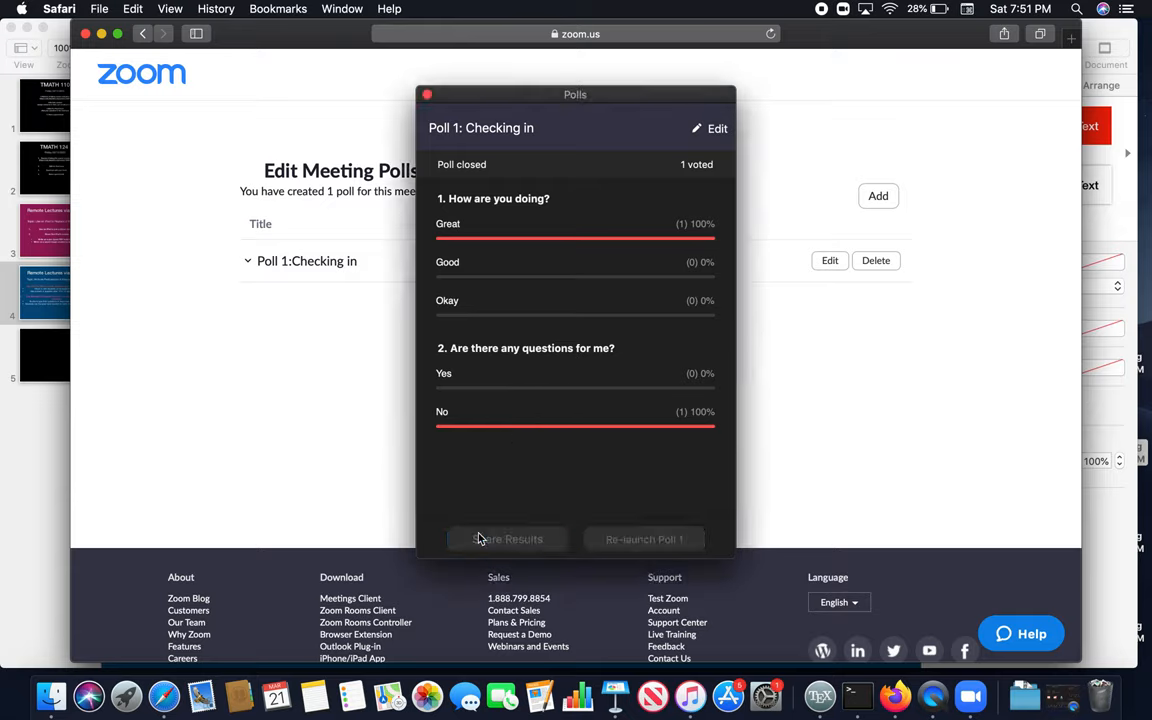
- Share the Checking in poll results with attendees
click(508, 540)
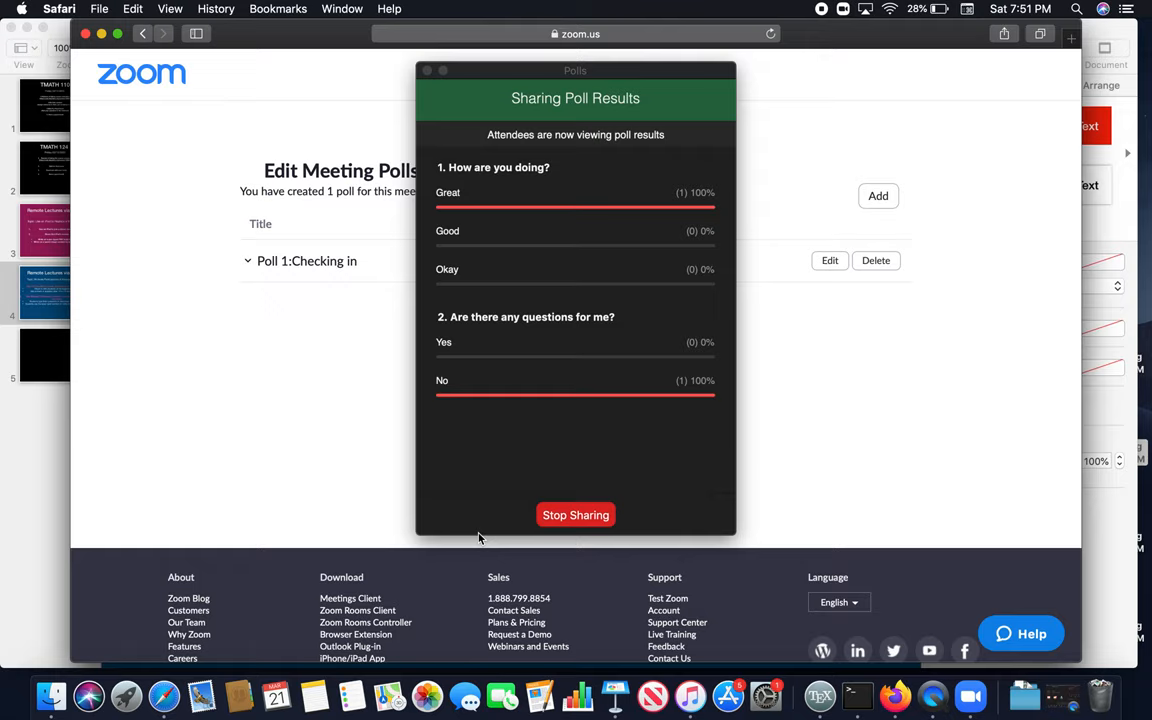
mouse_move(520, 536)
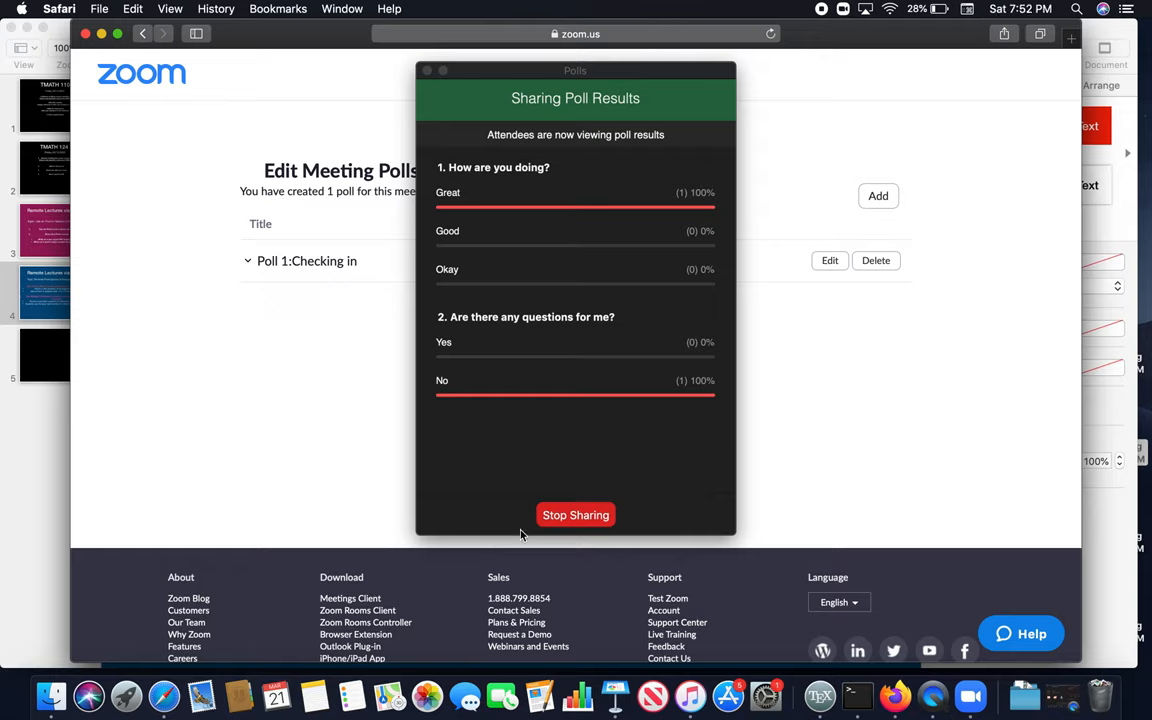
click(576, 514)
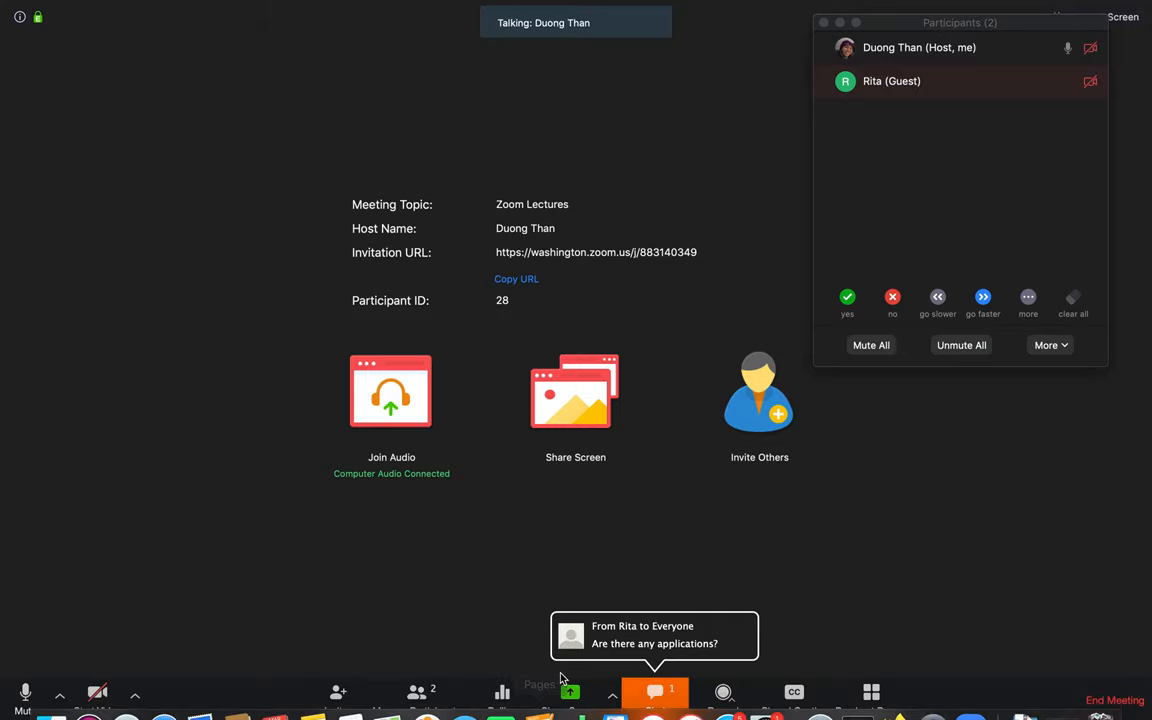
- Show the group chat with Rita's question and place it below the Participants panel
click(654, 696)
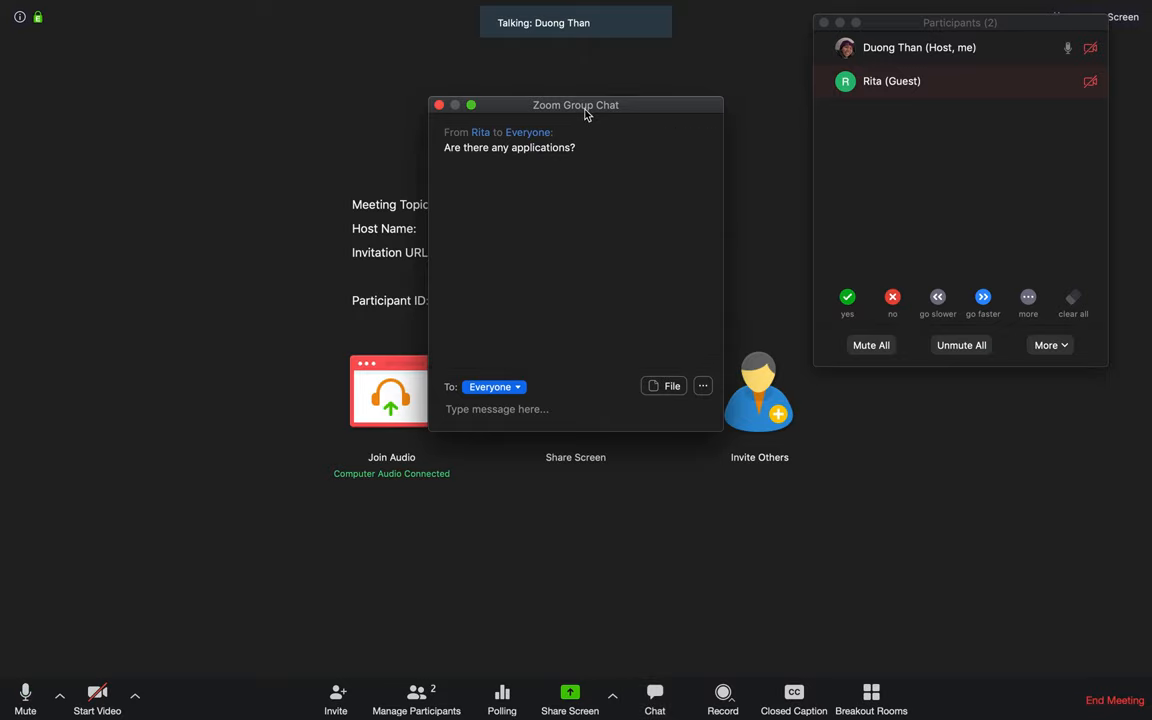
drag(576, 104, 968, 366)
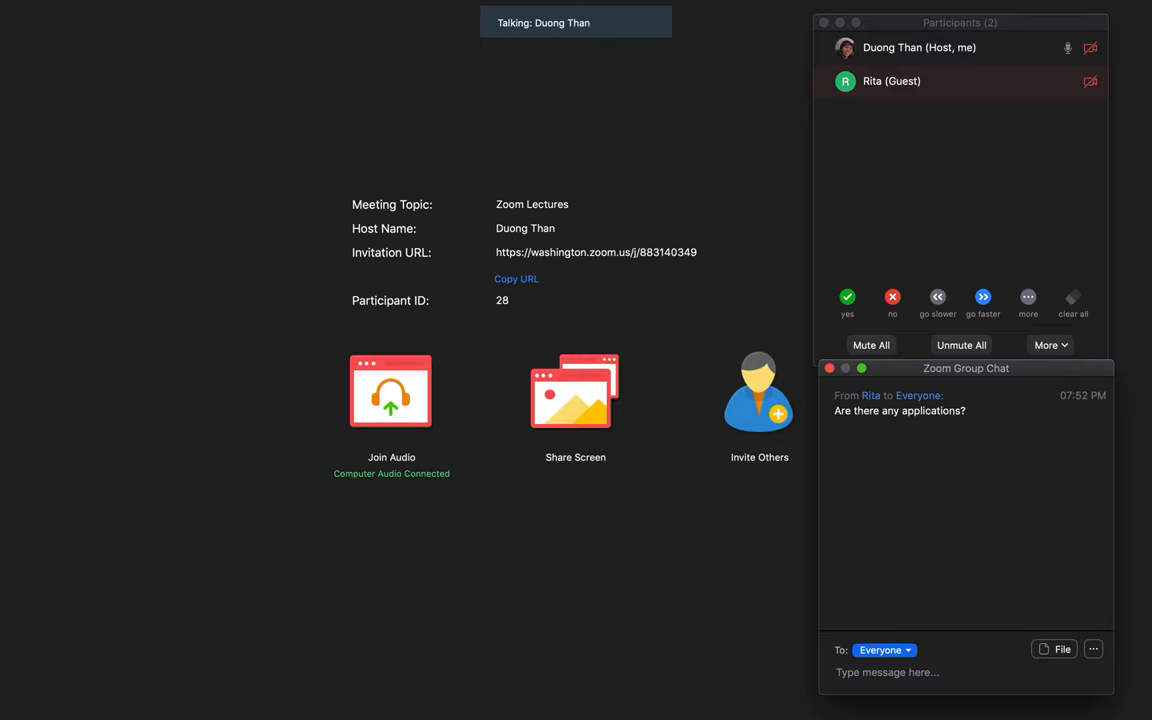
click(888, 672)
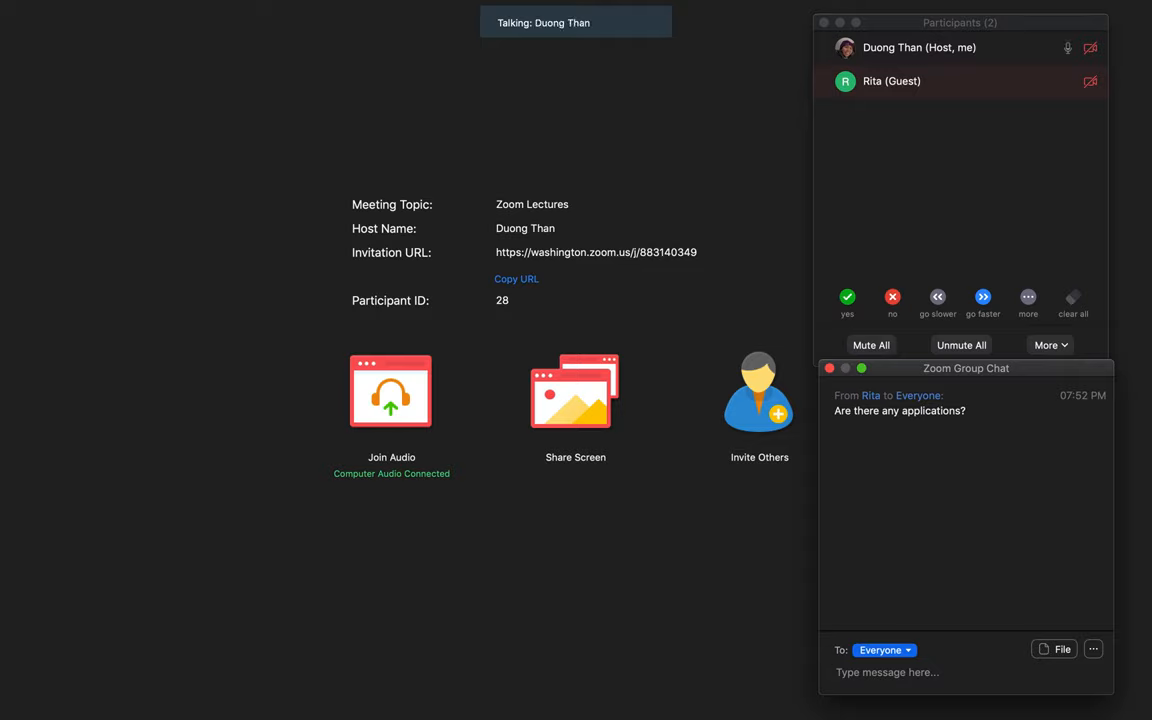
- Follow Rita's nonverbal feedback changing from yes to no to go faster in the Participants panel
click(888, 672)
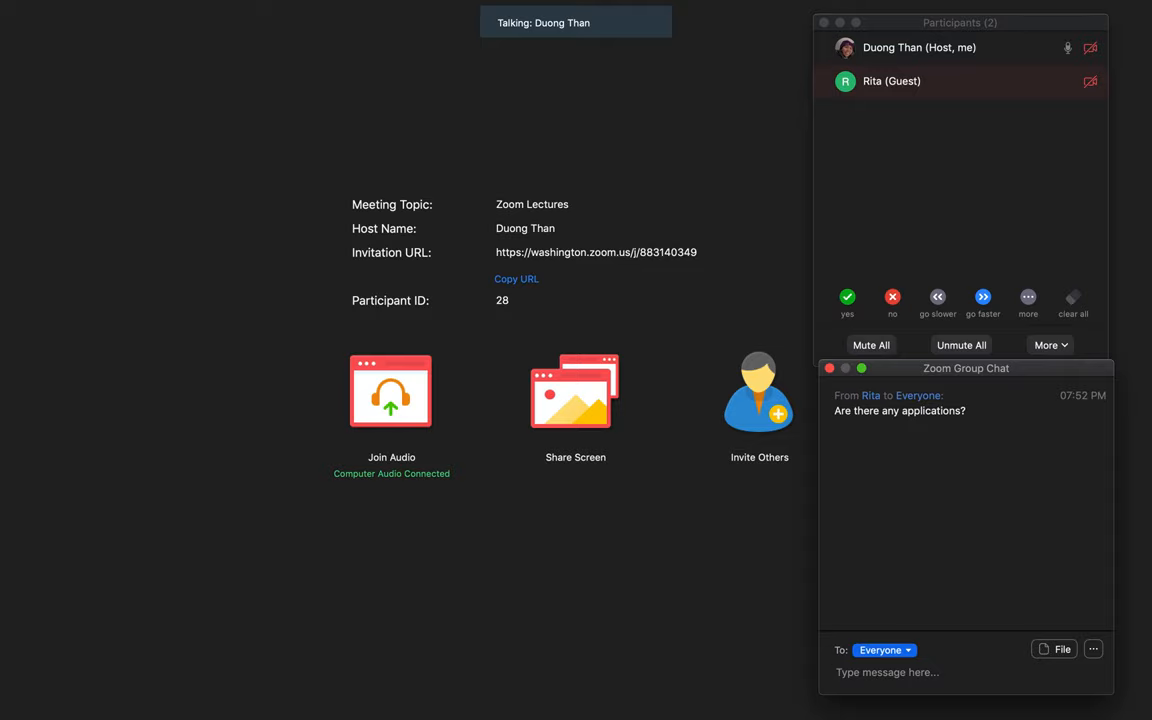
click(886, 672)
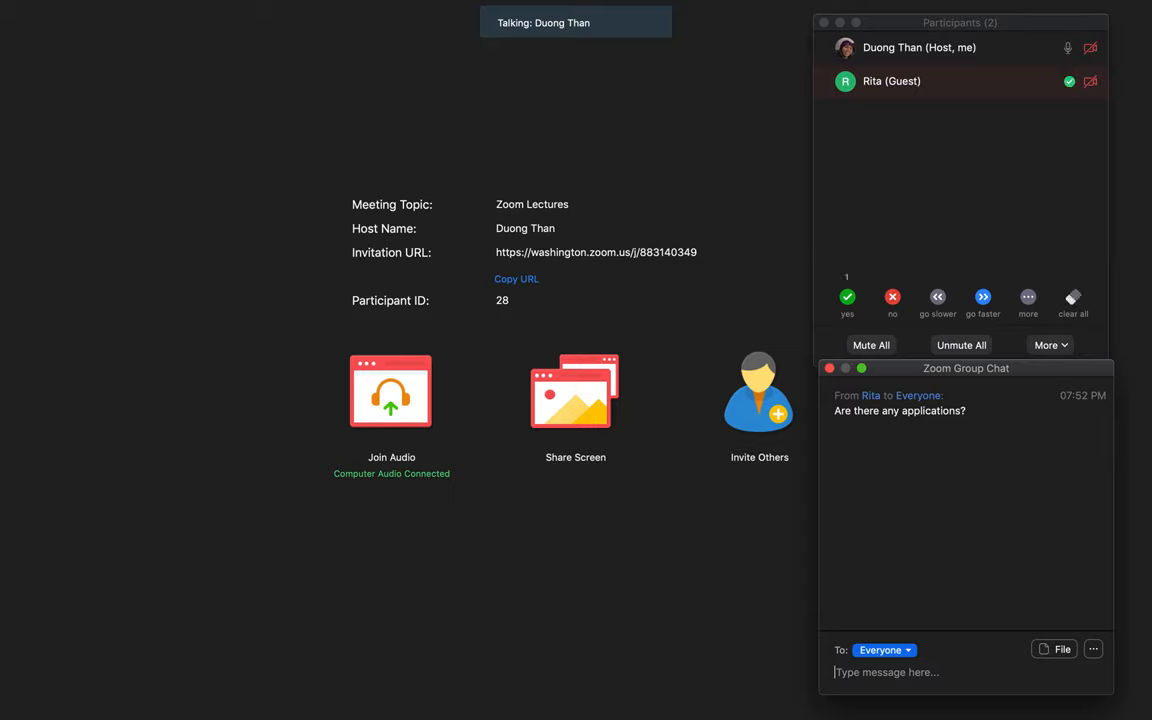
mouse_move(1116, 220)
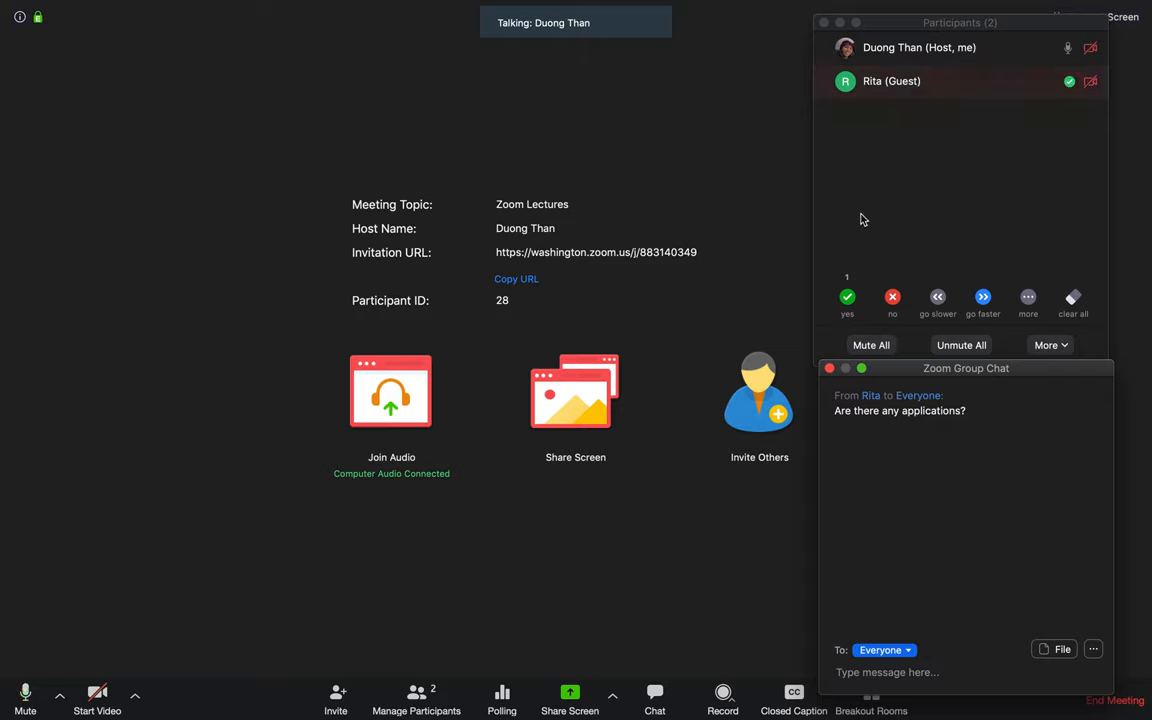
mouse_move(876, 268)
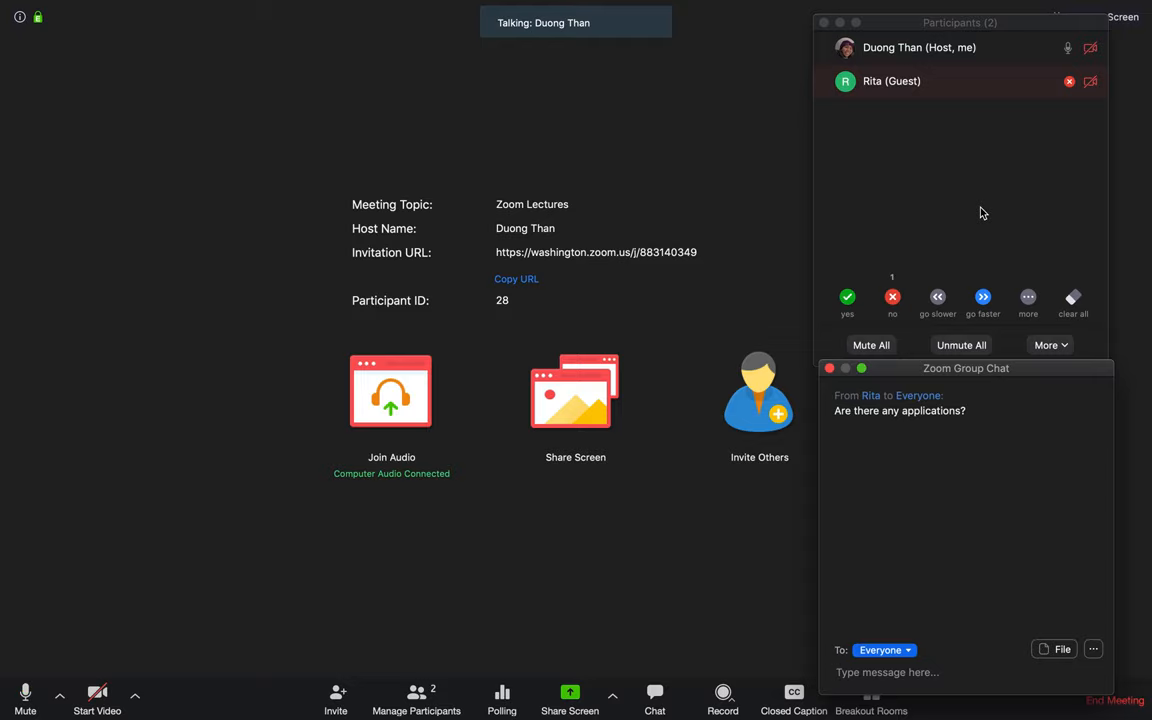
click(940, 672)
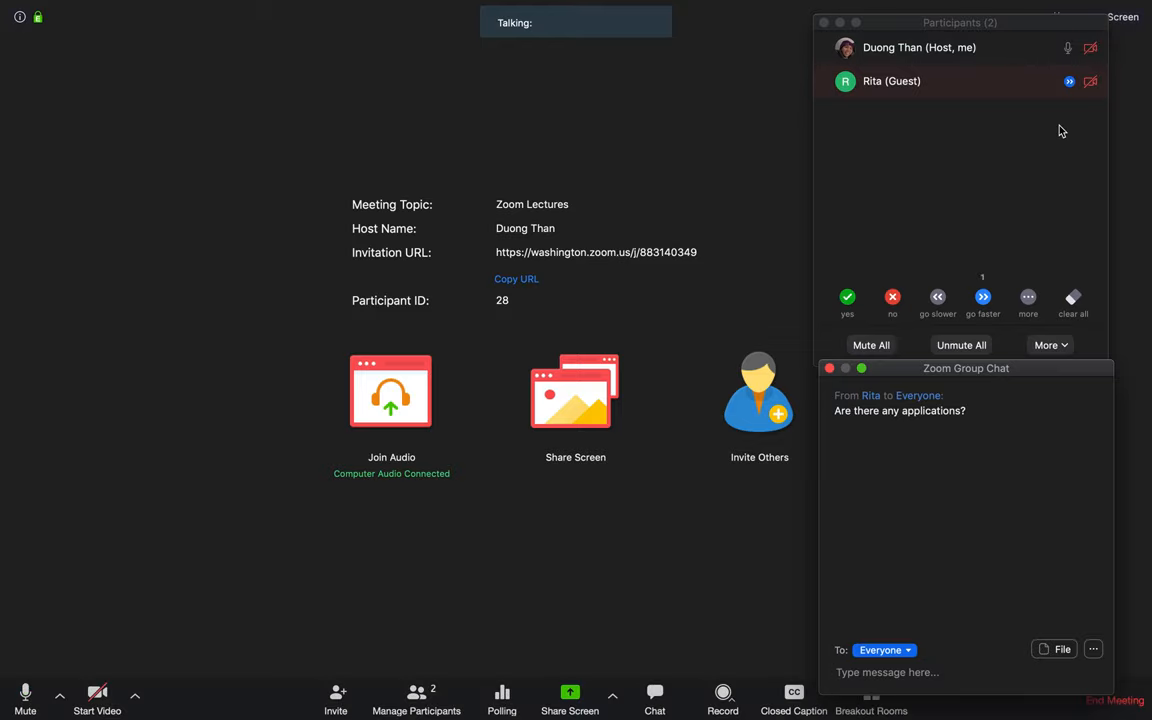
mouse_move(1066, 148)
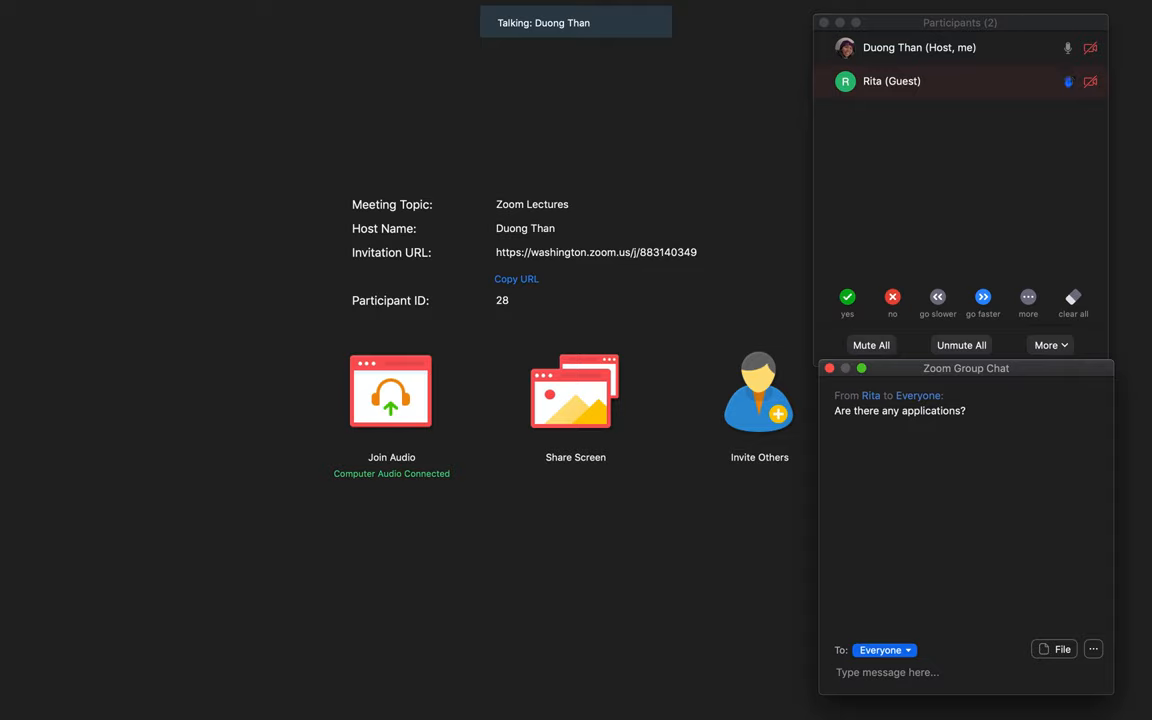
click(888, 672)
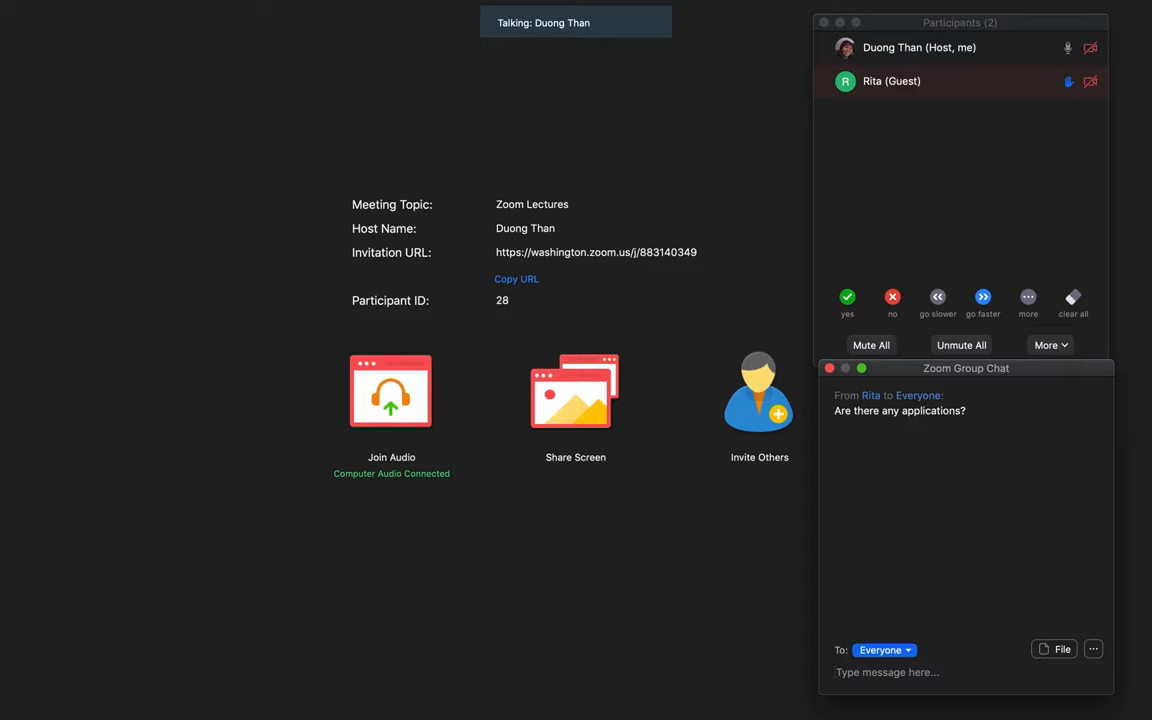
click(886, 672)
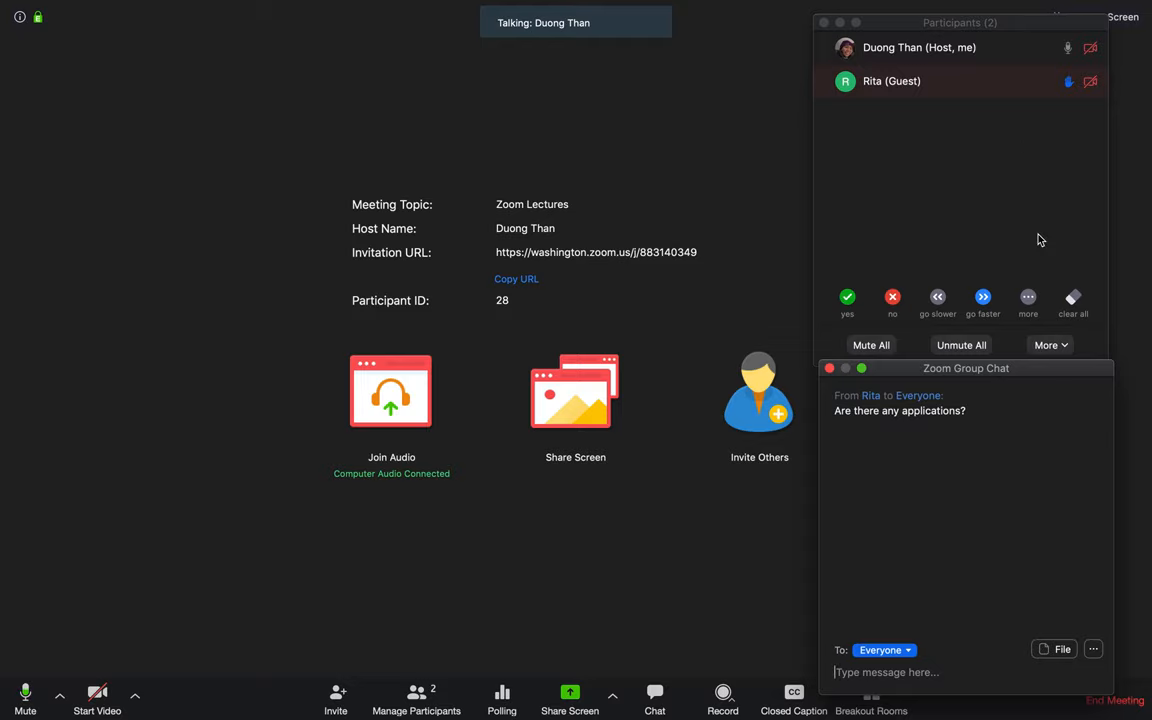
mouse_move(1004, 198)
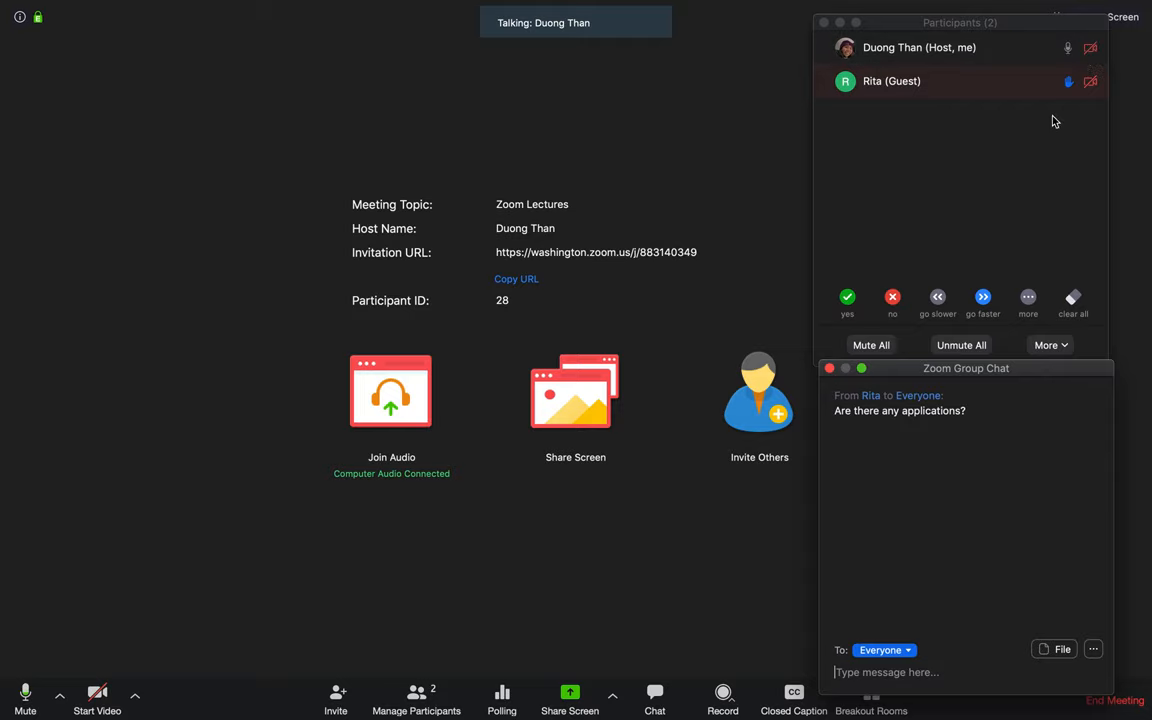
mouse_move(1052, 184)
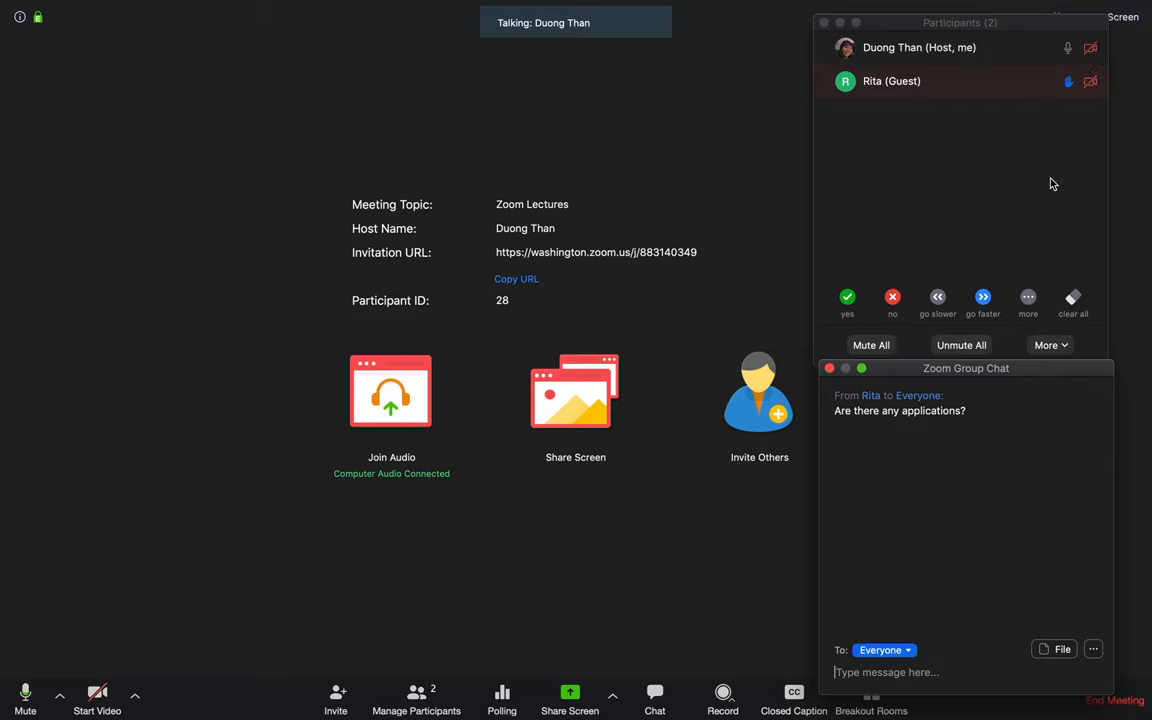